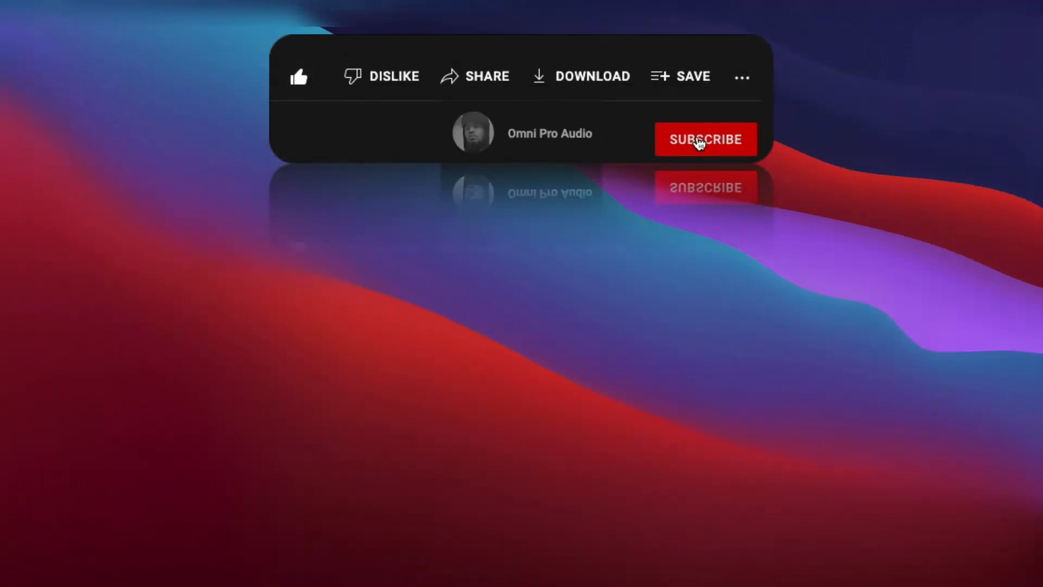
Navigate to avid.com/pro-tools to load the Pro Tools overview page.
click(706, 139)
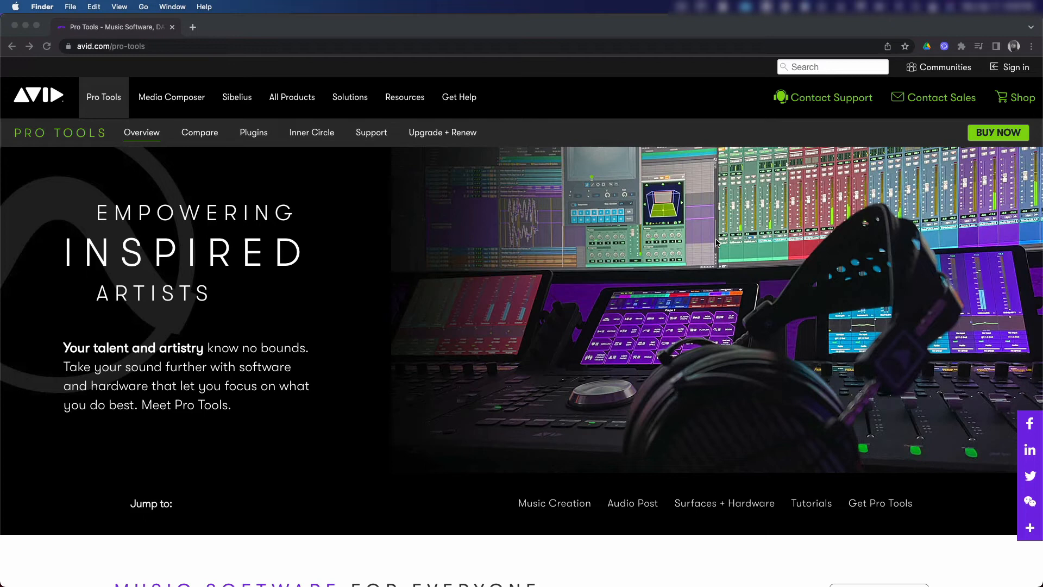
Choose 'Free trial' under Pro Tools in the Music Software for Everyone section.
scroll(down, 3)
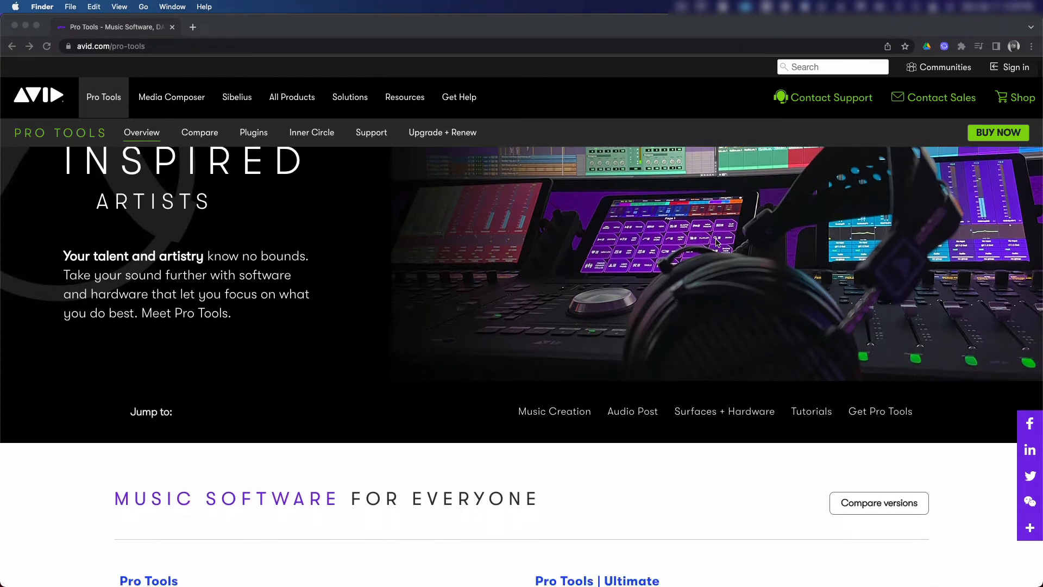
scroll(down, 3)
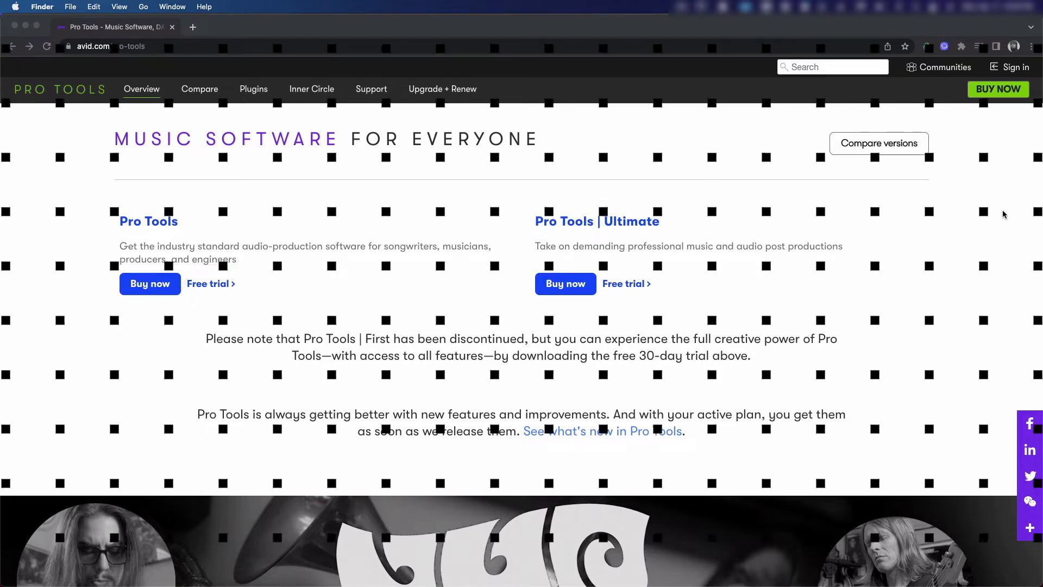
click(209, 284)
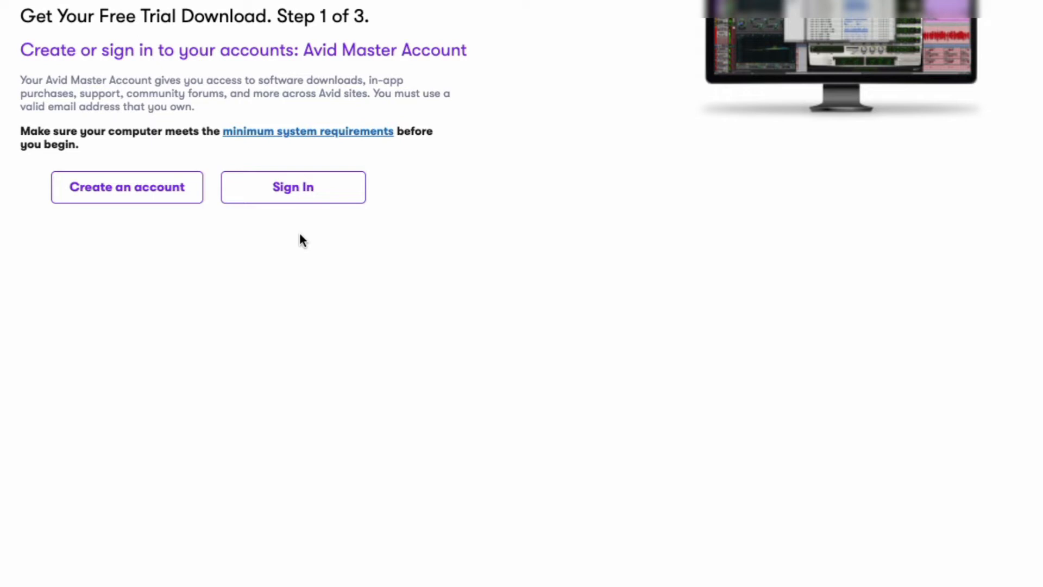
Create a new Avid Master Account with name, country, email and password, and submit it.
click(292, 187)
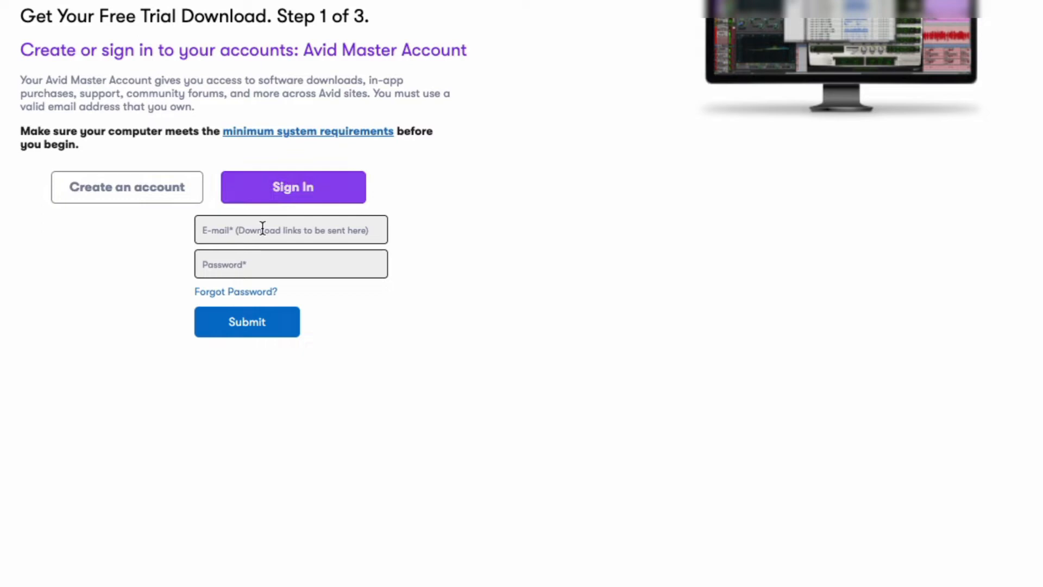
click(126, 187)
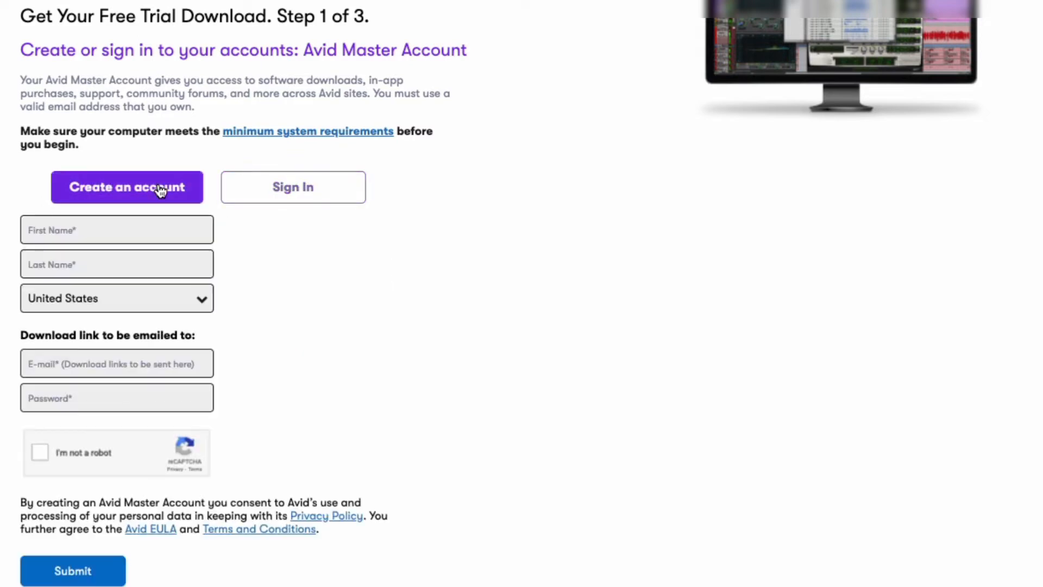
click(126, 187)
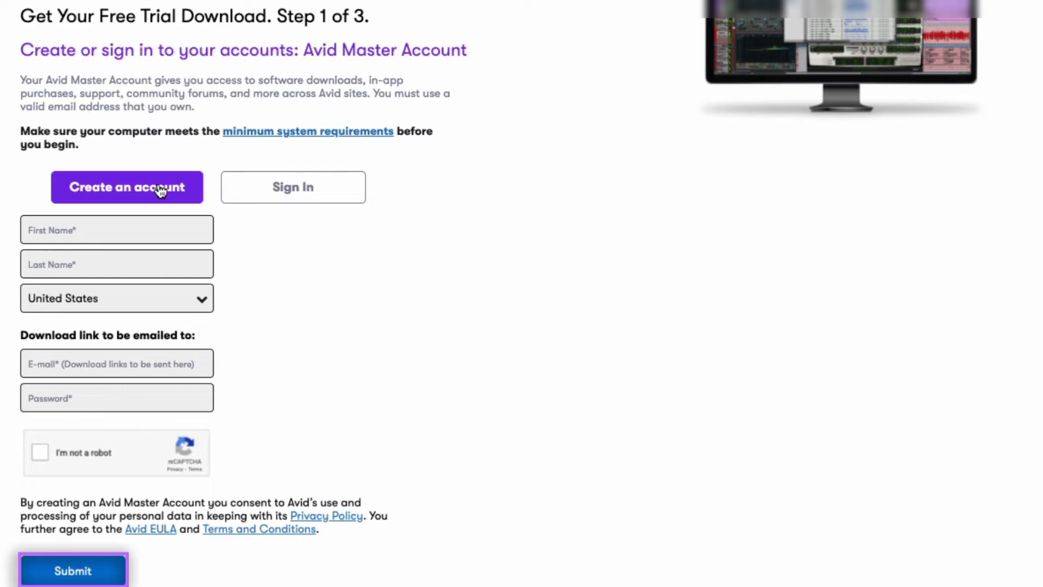
click(73, 571)
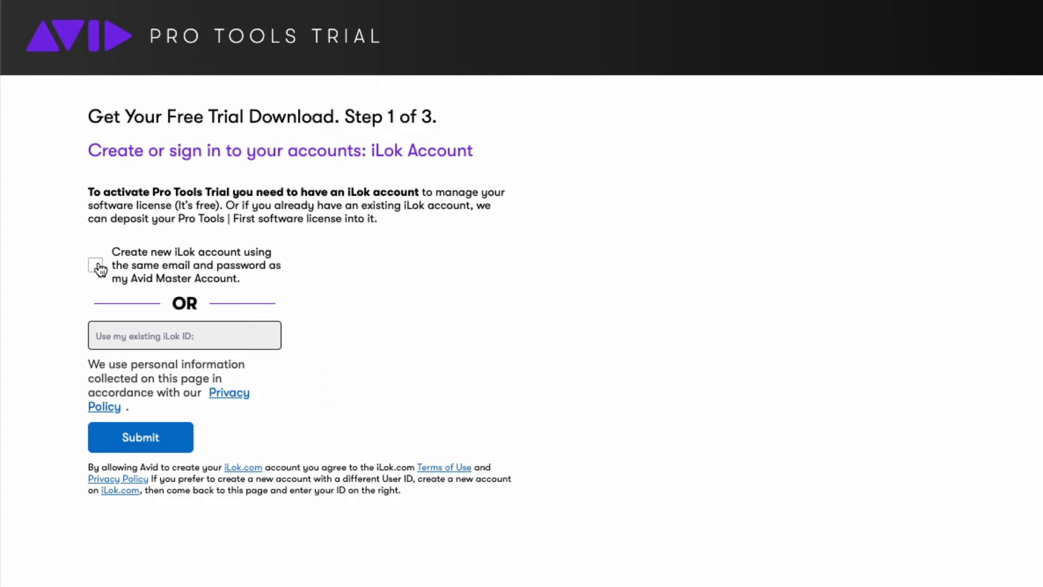
Create a new iLok account reusing the Avid email and password.
click(96, 265)
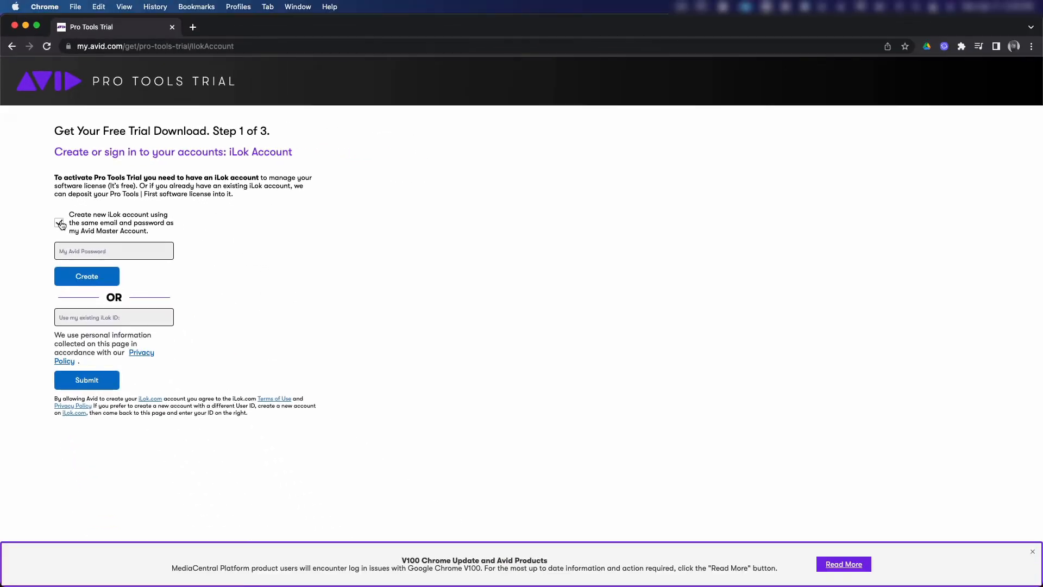
click(59, 221)
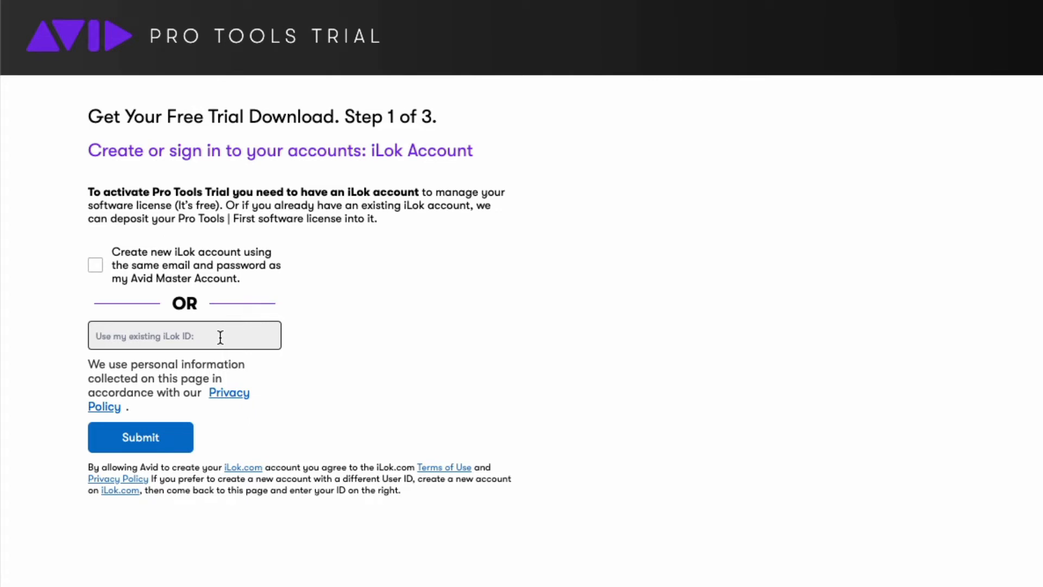
click(140, 437)
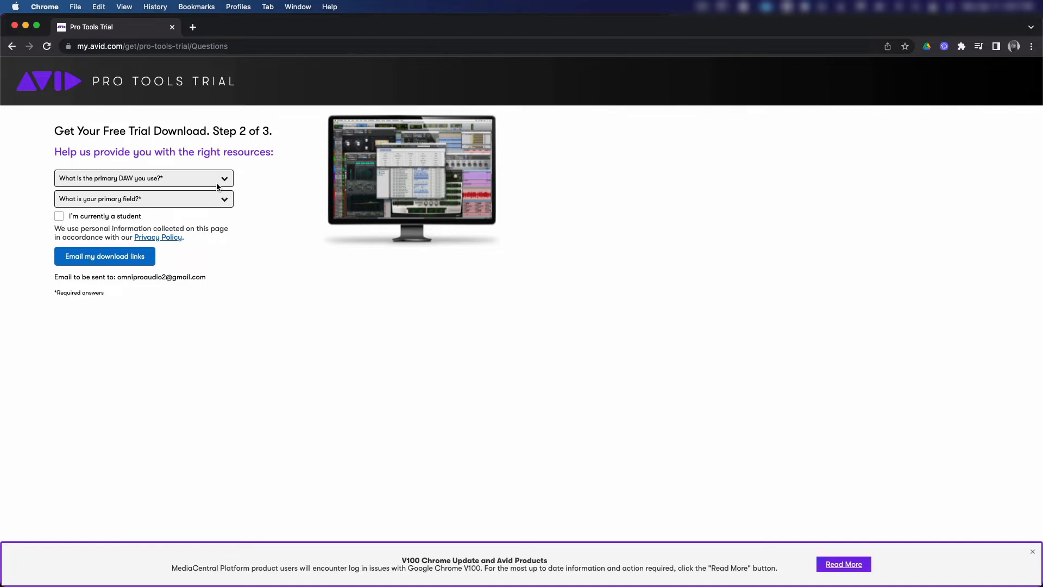
Answer FL Studio and Music Creation & Mixing, have the download links emailed, and go to Gmail.
click(59, 215)
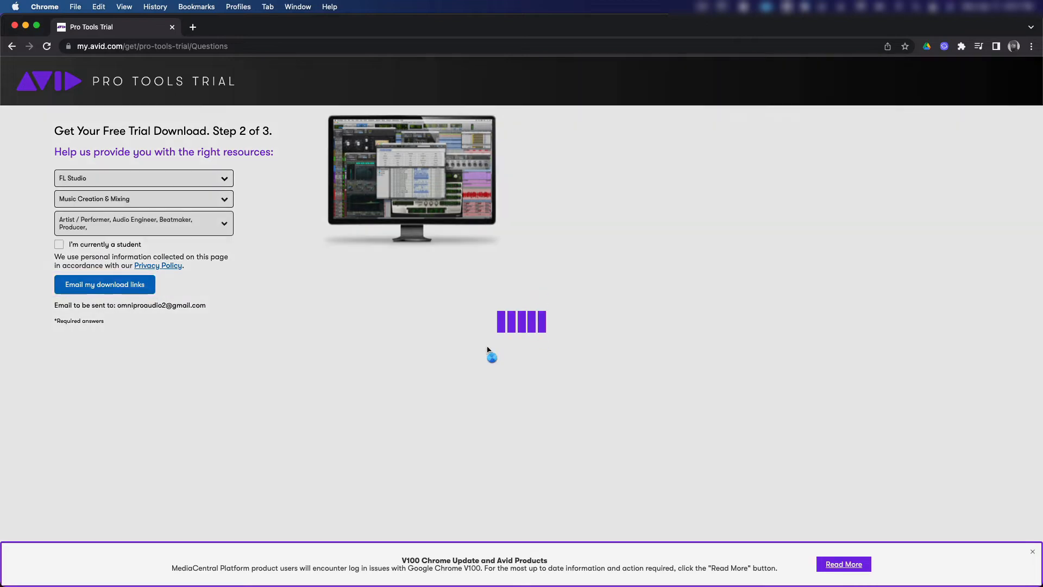
click(105, 283)
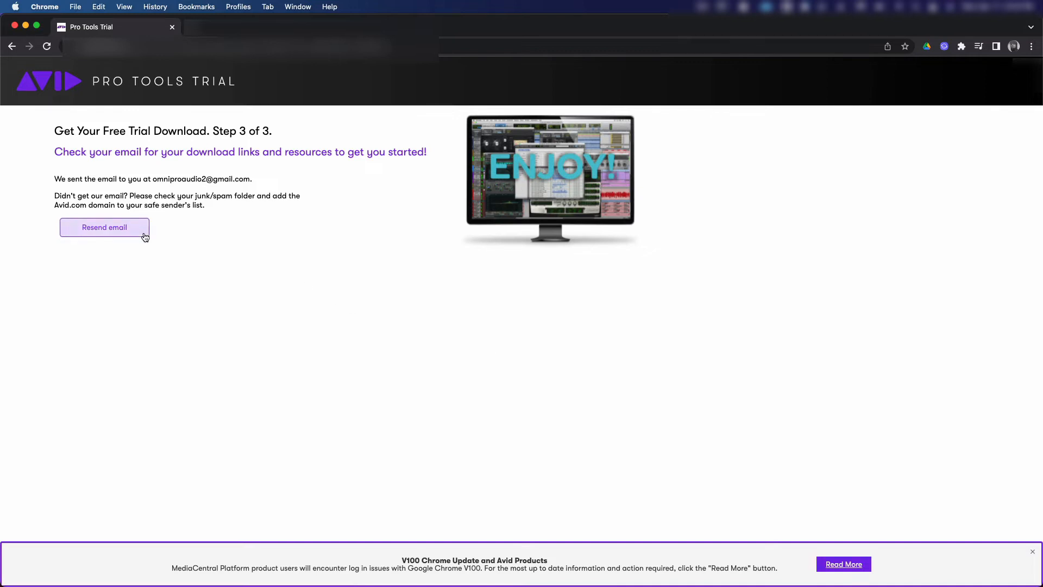
click(104, 228)
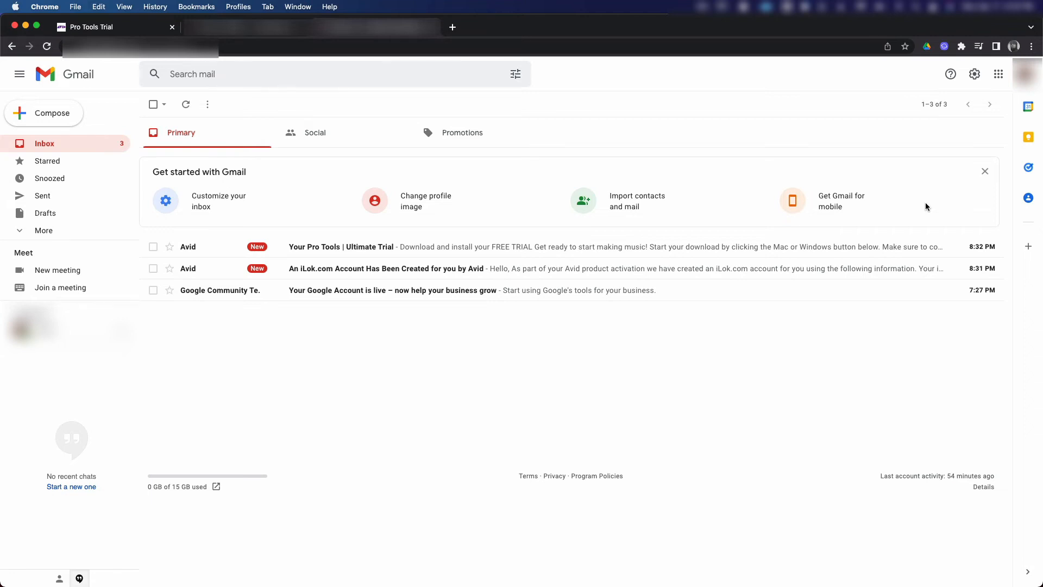
View the 'Your Pro Tools | Ultimate Trial' email with its Mac and Windows download buttons.
click(342, 246)
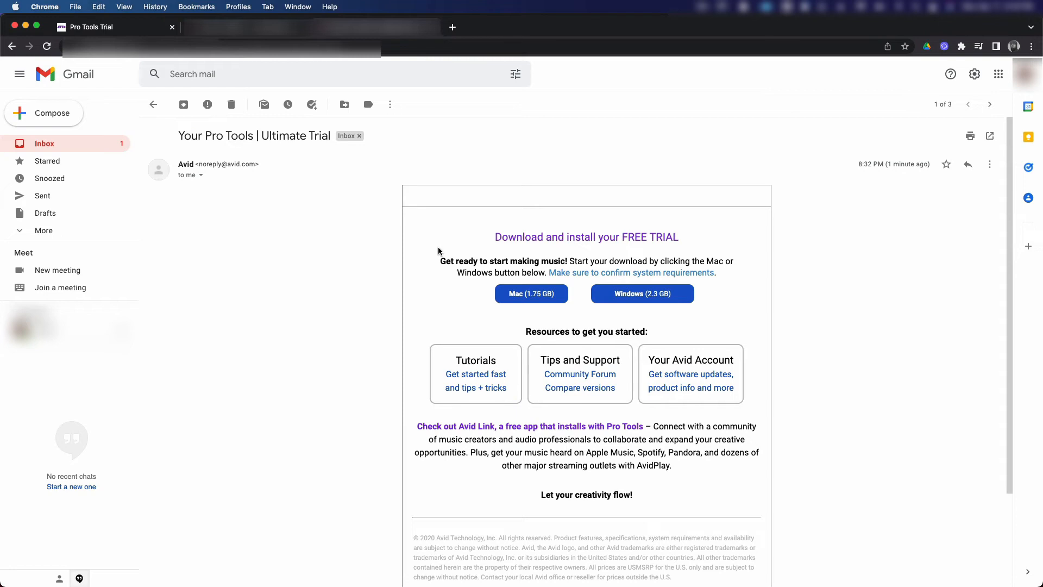
mouse_move(721, 172)
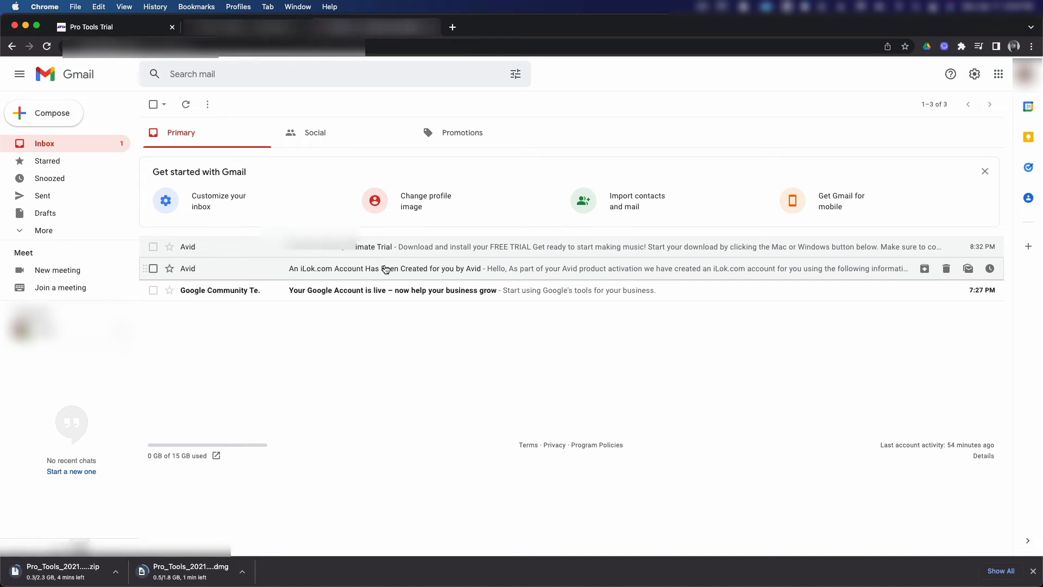
Follow the iLok.com link from the account-created email and choose 'Wait! I already know my password!'.
click(399, 269)
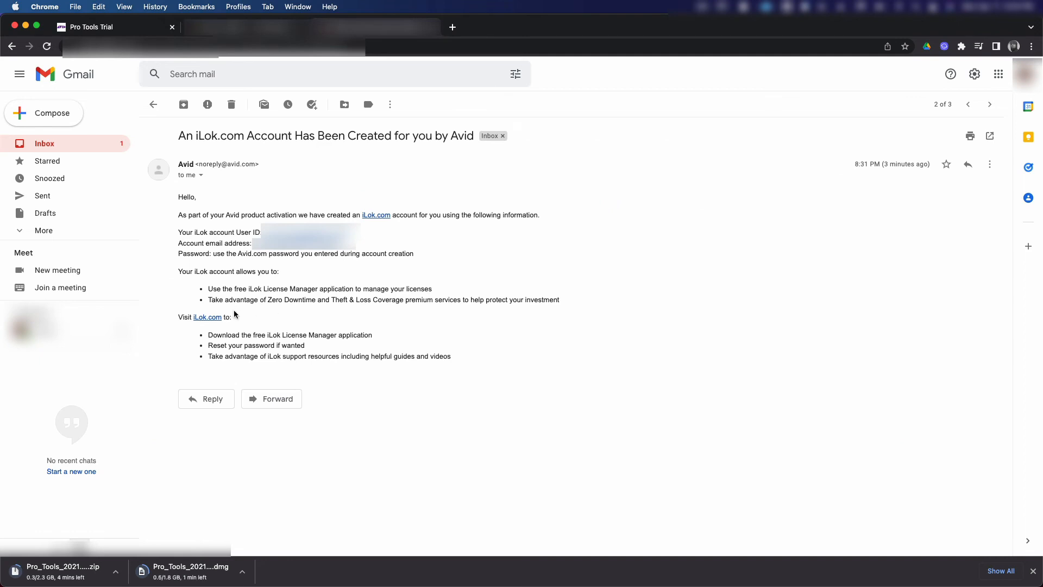
mouse_move(207, 318)
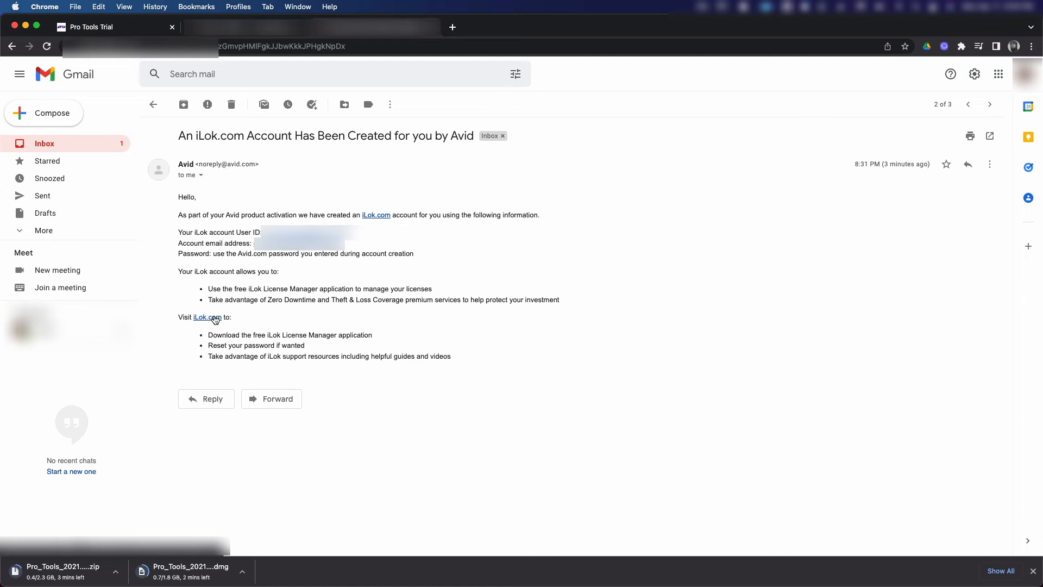
click(206, 317)
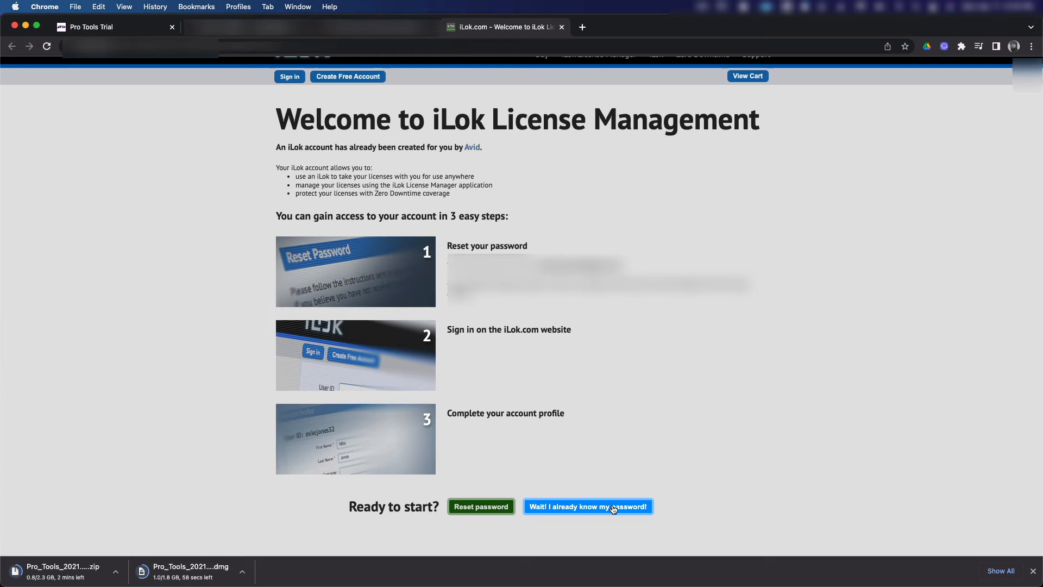
click(588, 507)
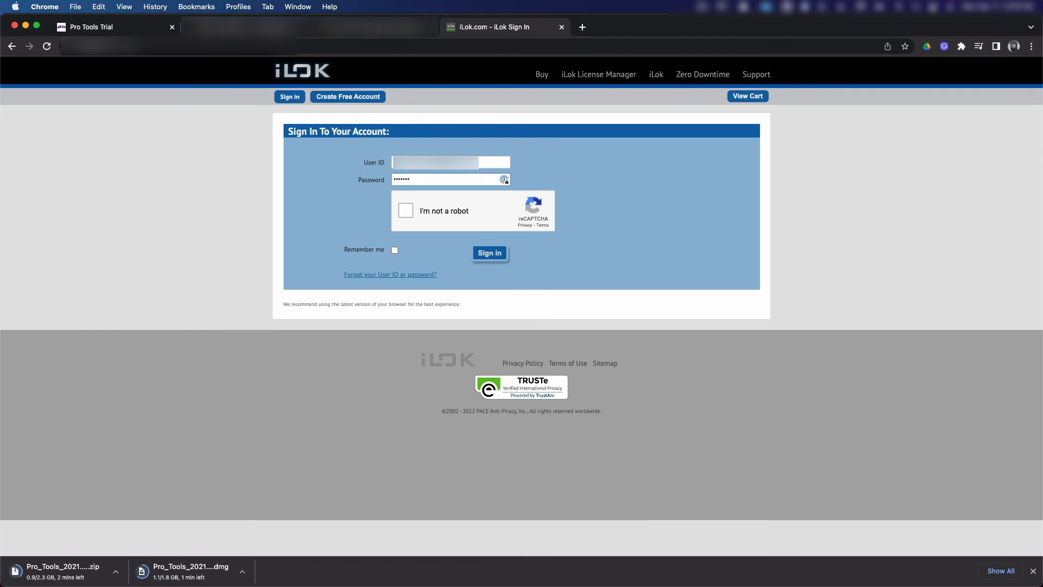
Confirm the 'I'm not a robot' reCAPTCHA and sign in to iLok.com.
click(406, 211)
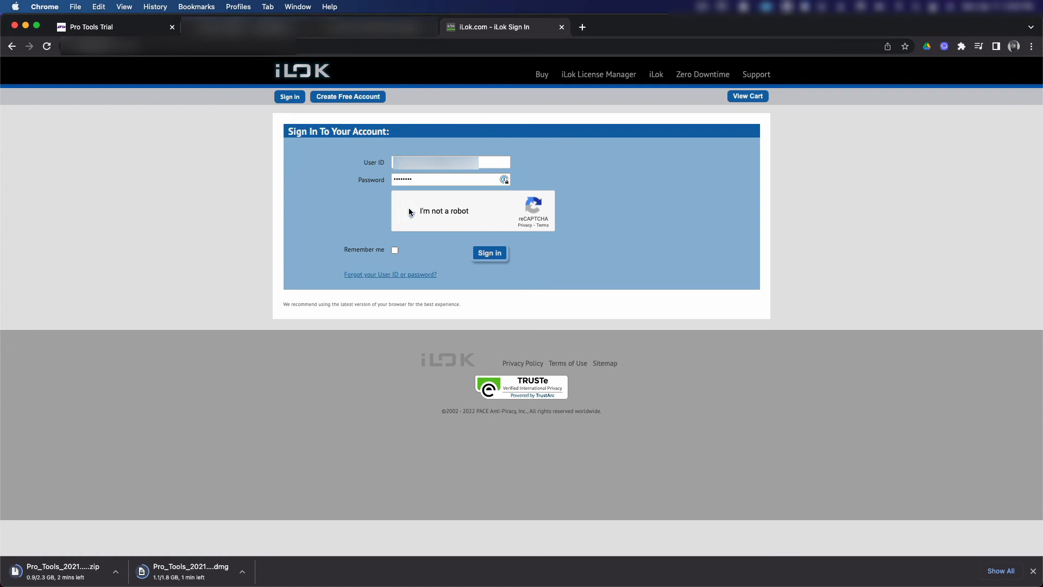
click(408, 209)
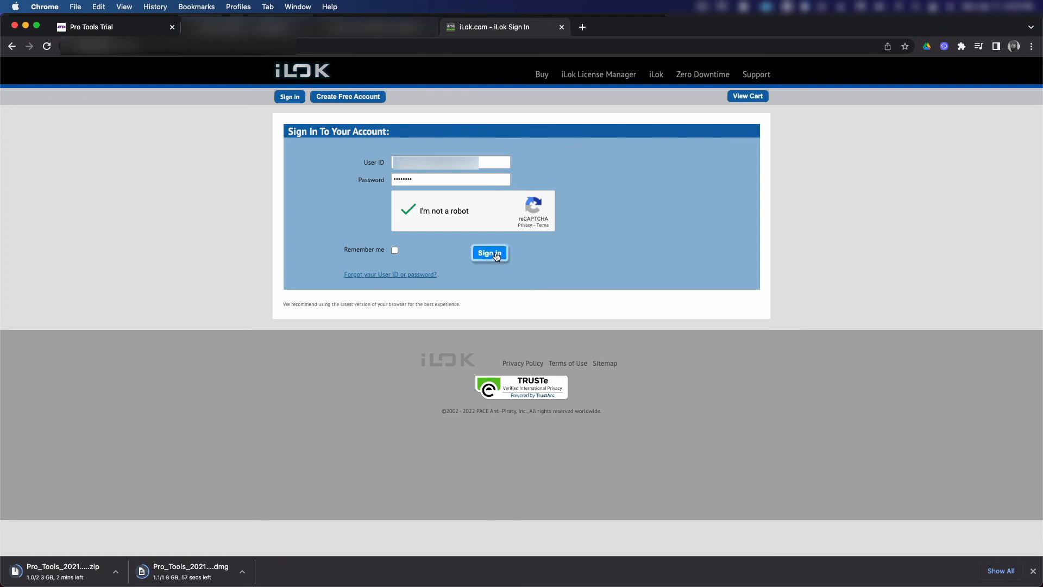
click(490, 254)
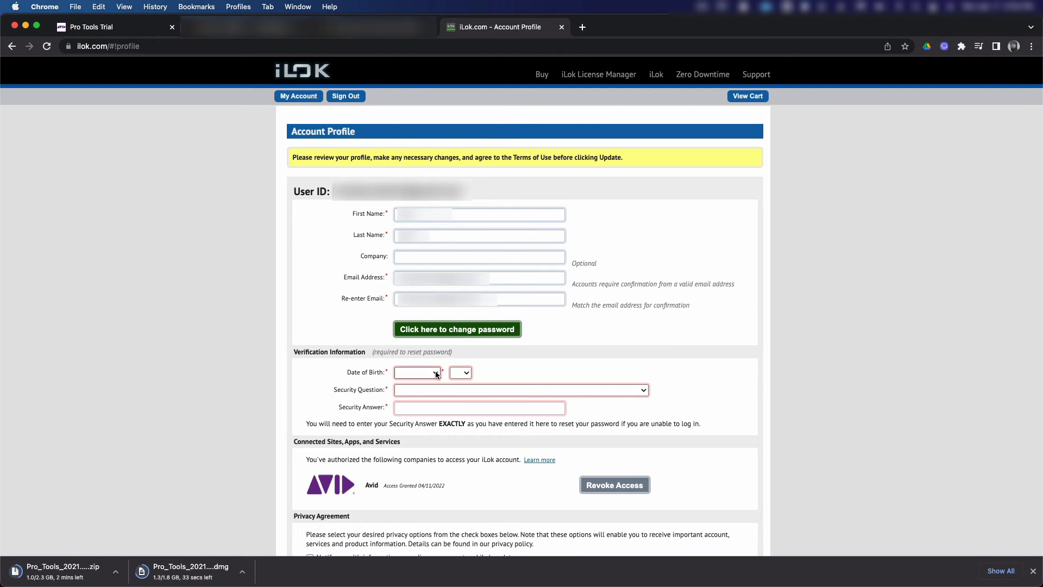
Set date of birth to January 1, pick the childhood nickname question and enter its answer.
click(418, 373)
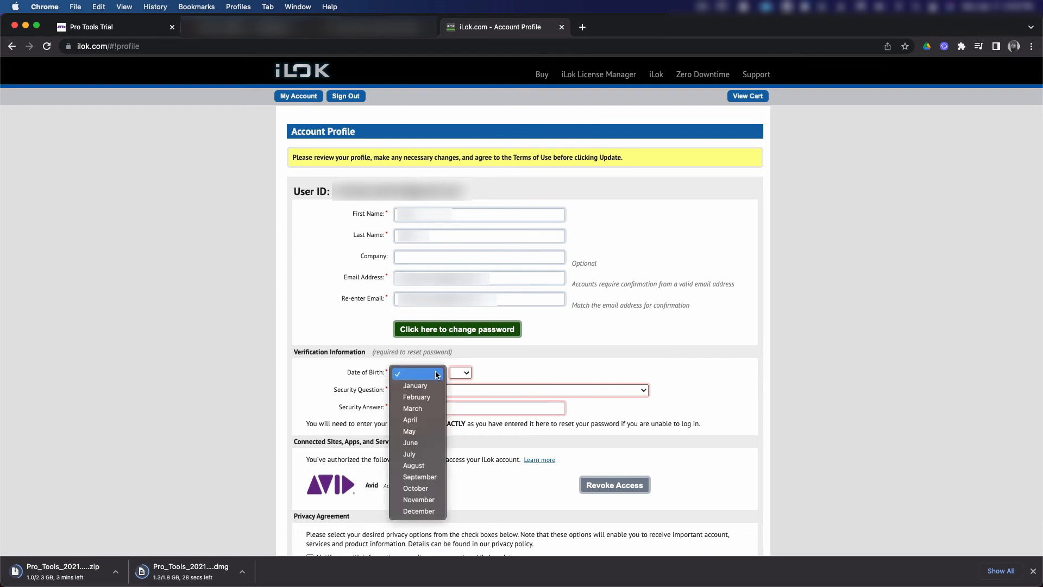
click(414, 385)
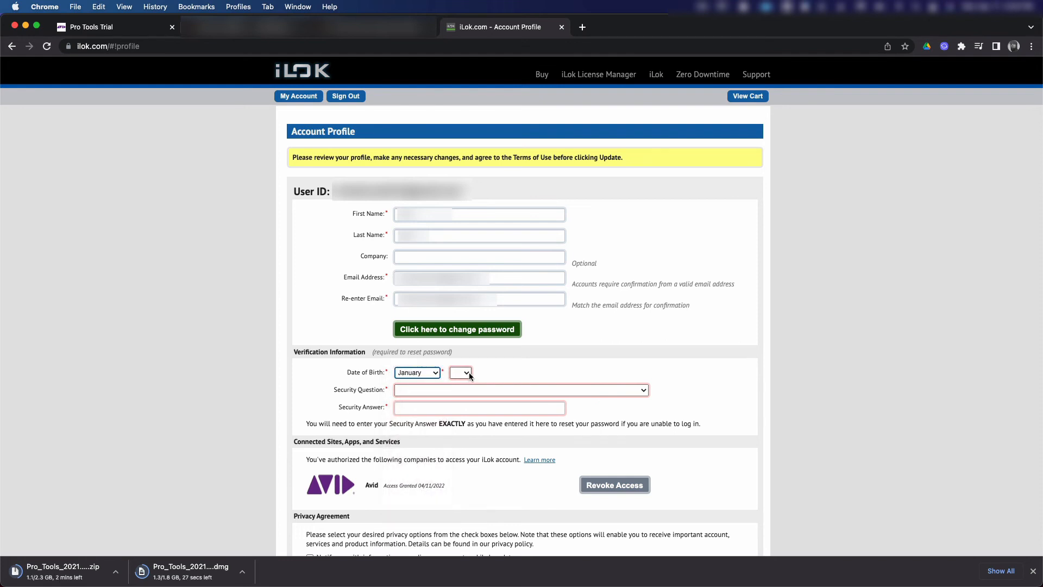
click(460, 371)
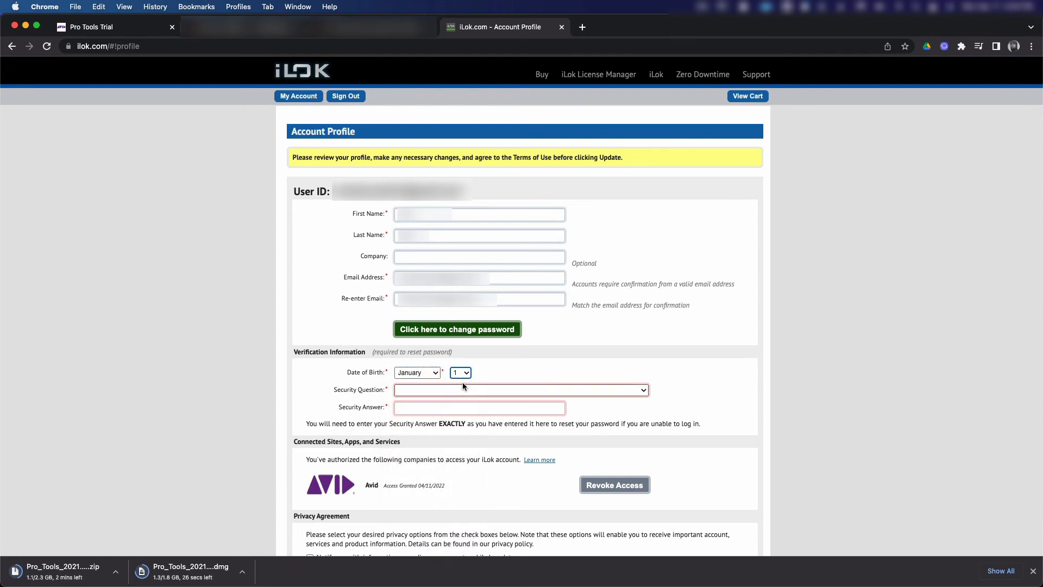
click(521, 390)
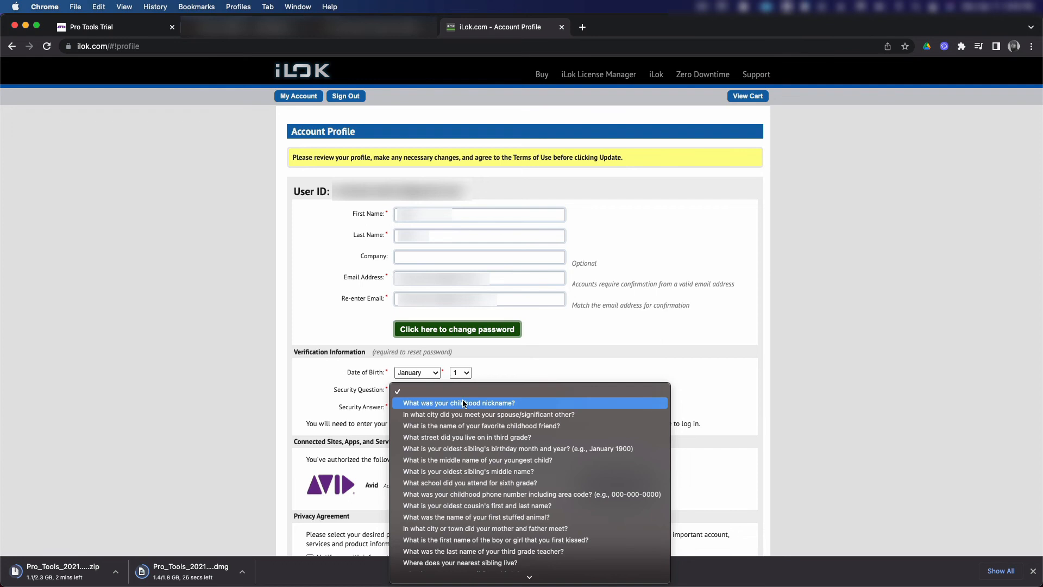
click(459, 402)
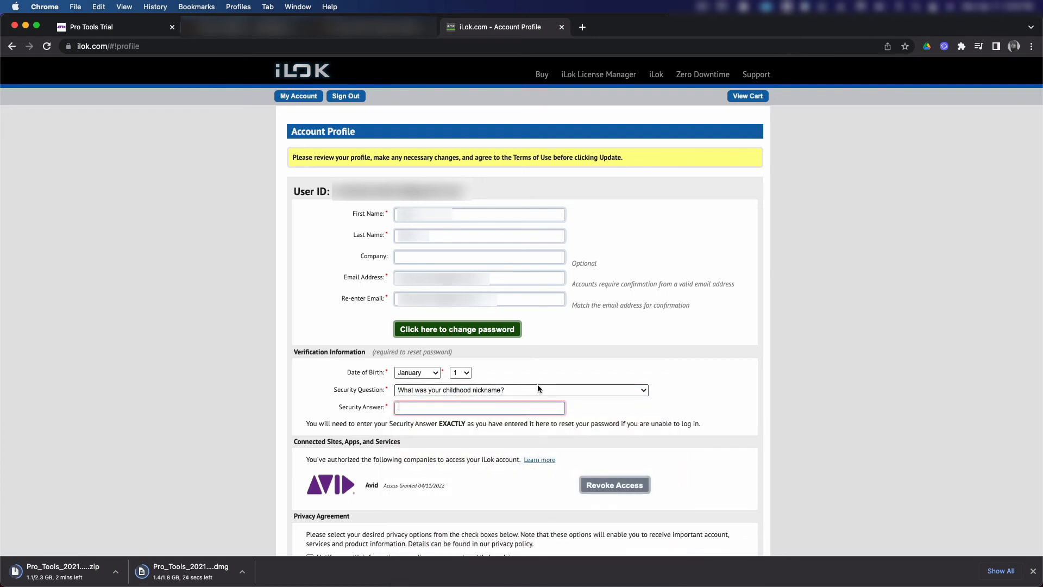
text(Answer)
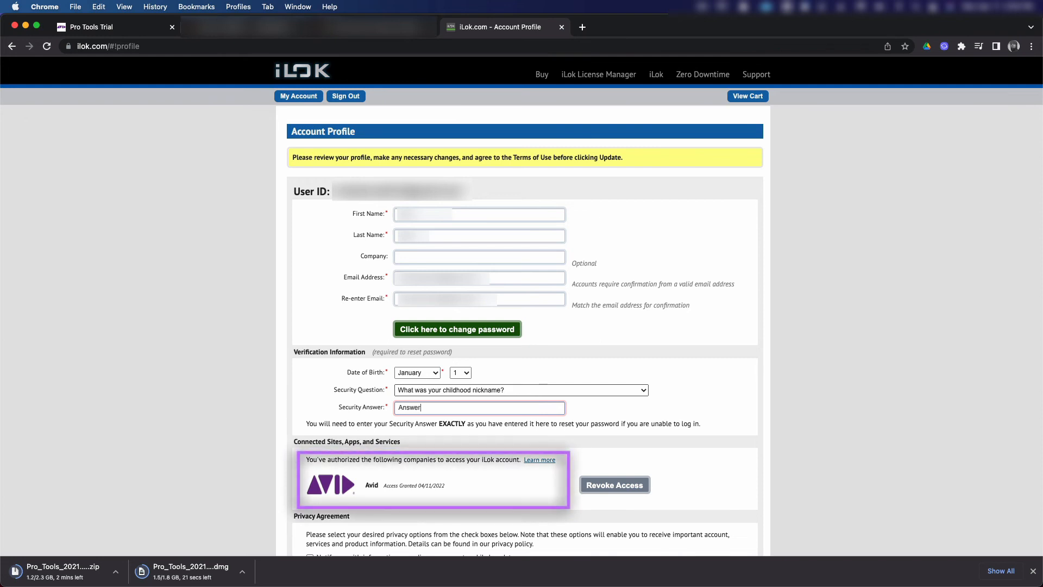
text(the question)
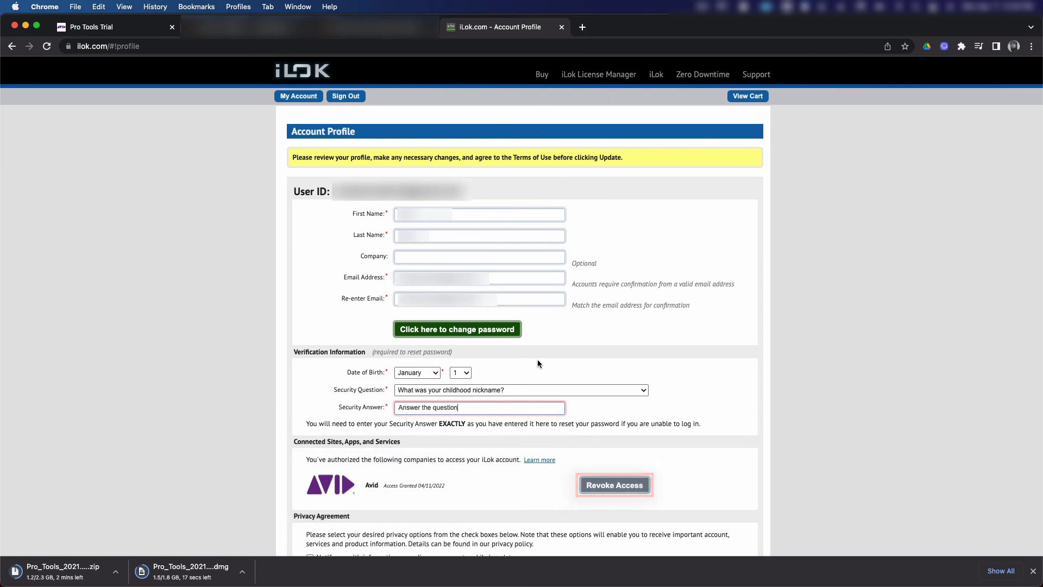
Tick update notifications and Terms of Use agreement, then save the profile with Update.
scroll(down, 3)
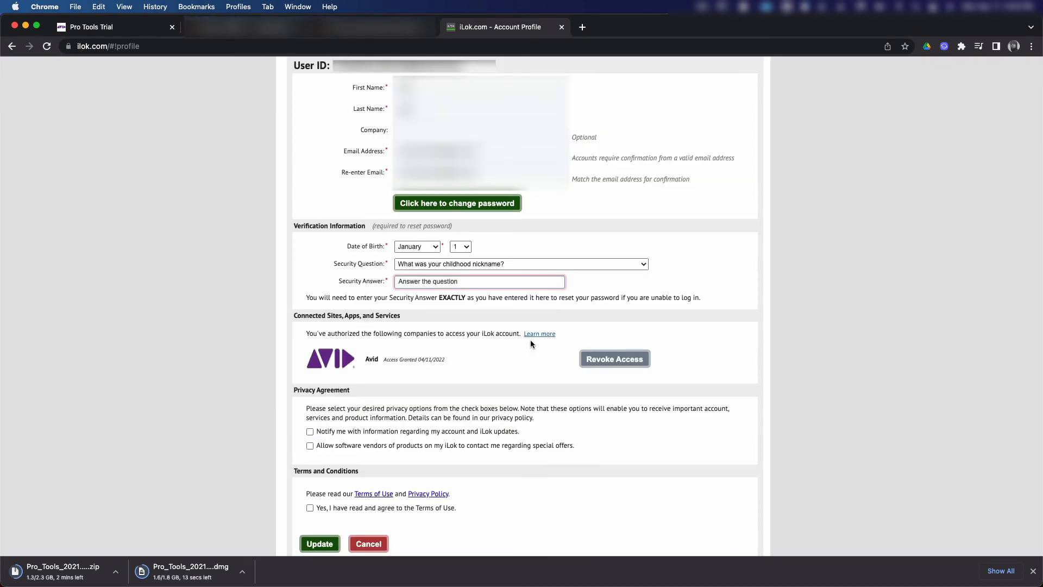
scroll(down, 3)
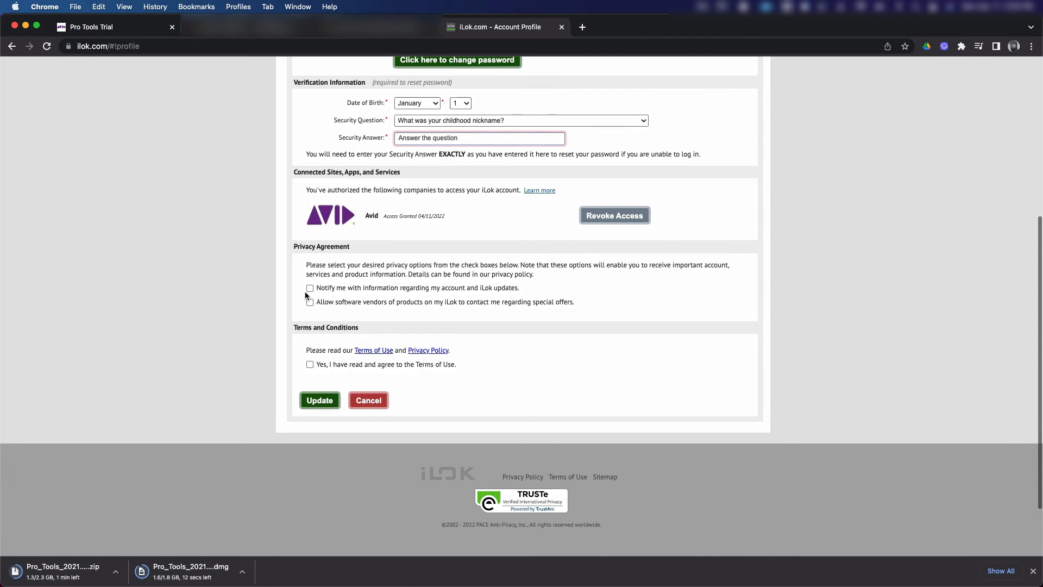
click(309, 287)
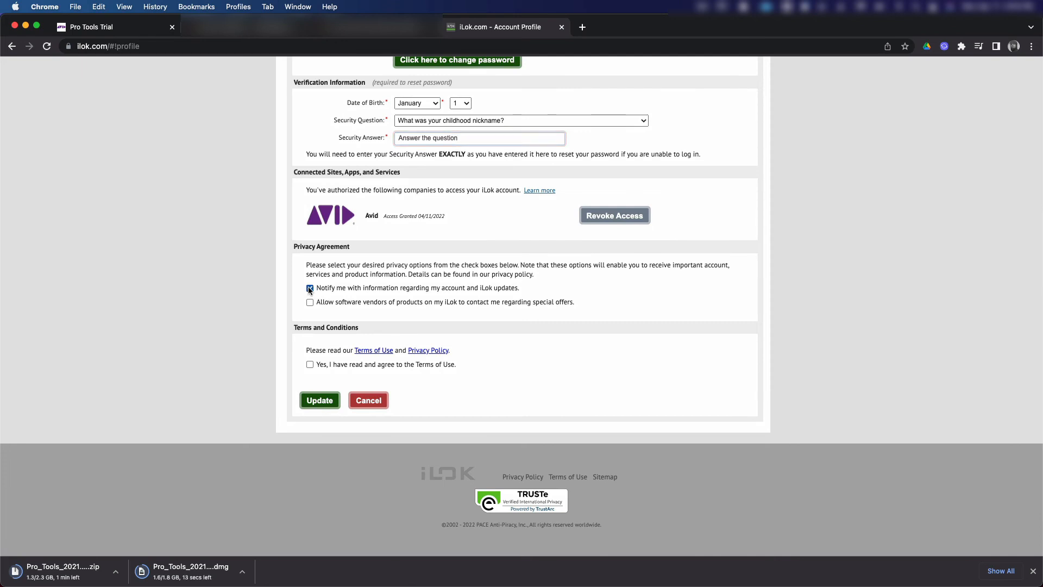
click(309, 287)
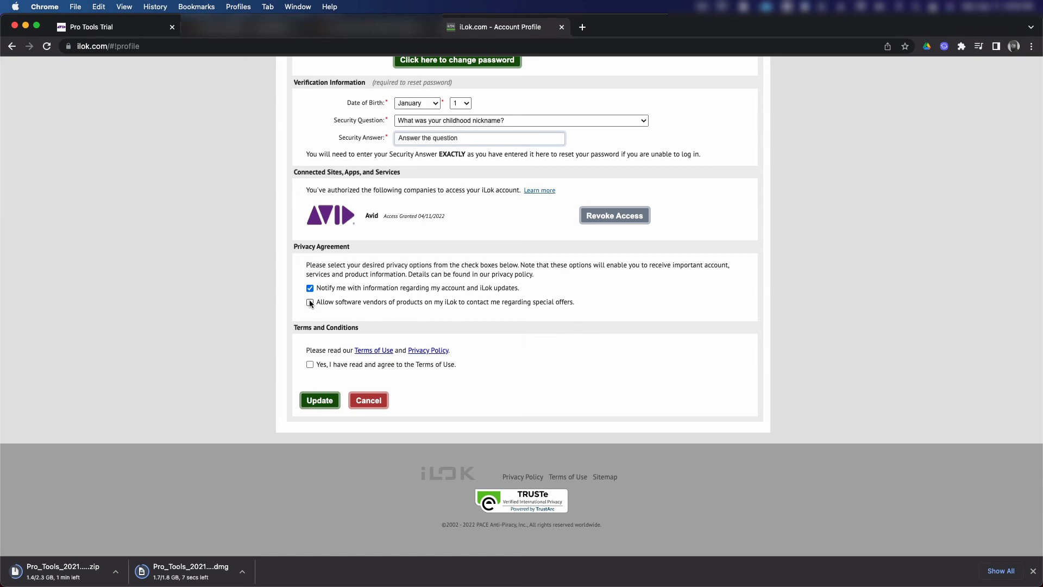
click(310, 364)
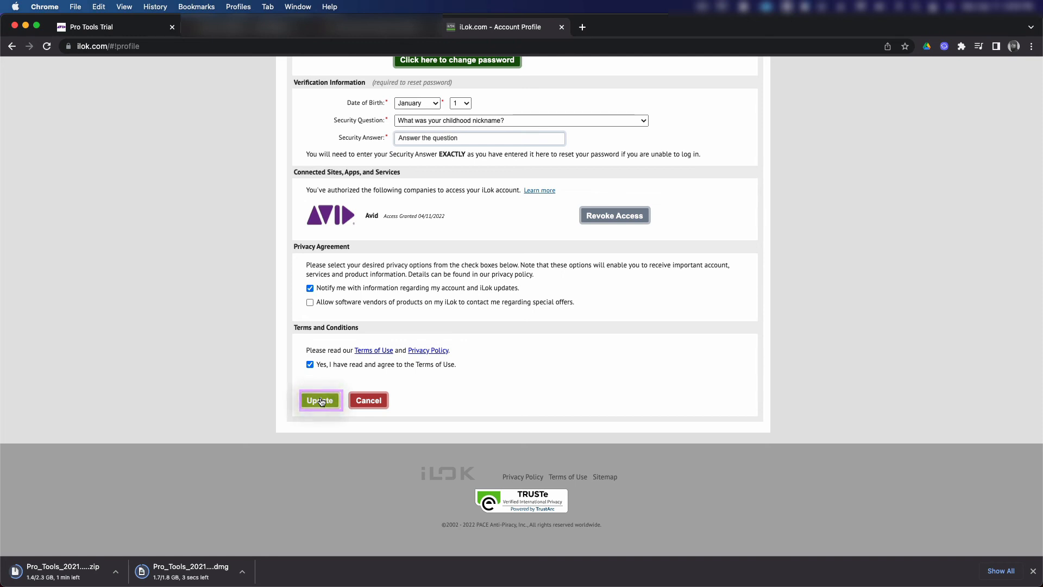
click(320, 400)
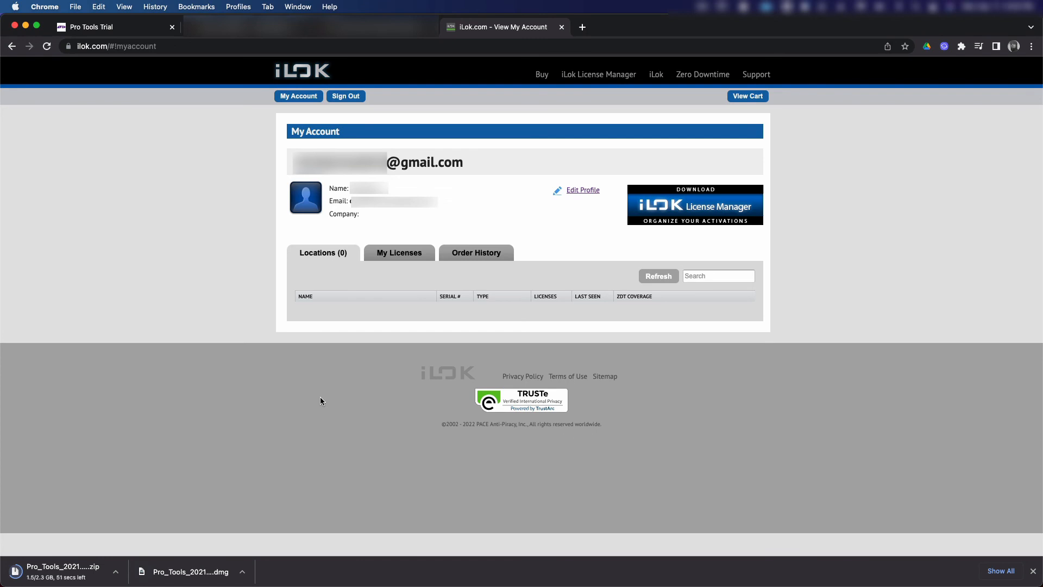
Show the My Licenses list with the 28 Avid trial/demo licenses, including Pro Tools Subscription.
click(399, 252)
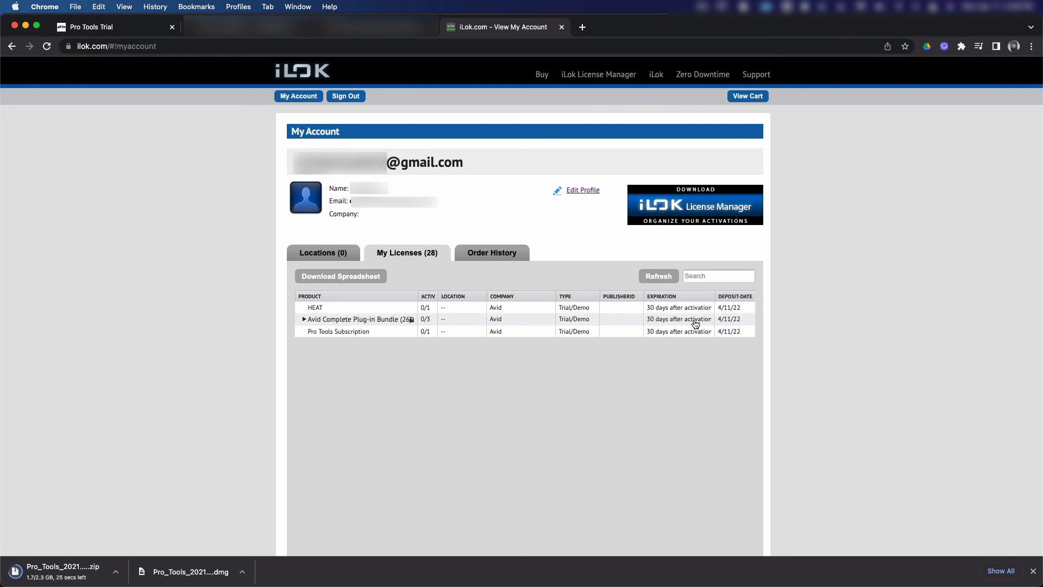
mouse_move(418, 264)
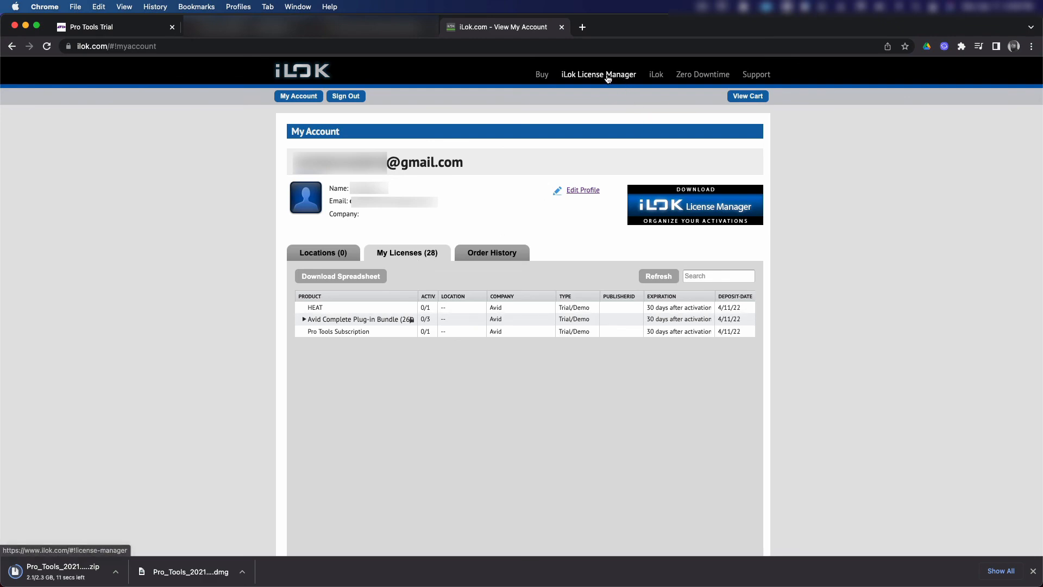
click(598, 74)
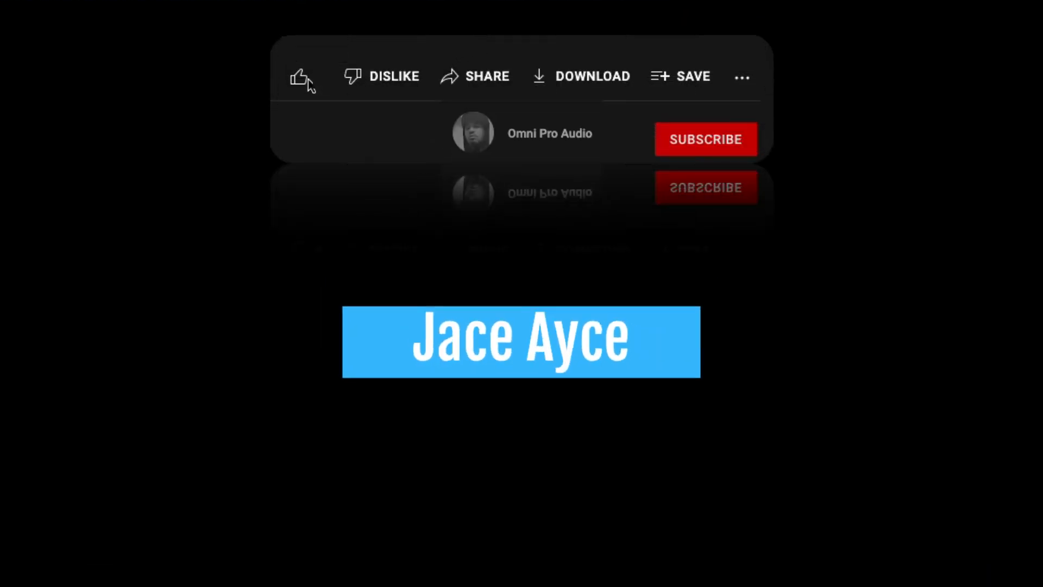
click(705, 139)
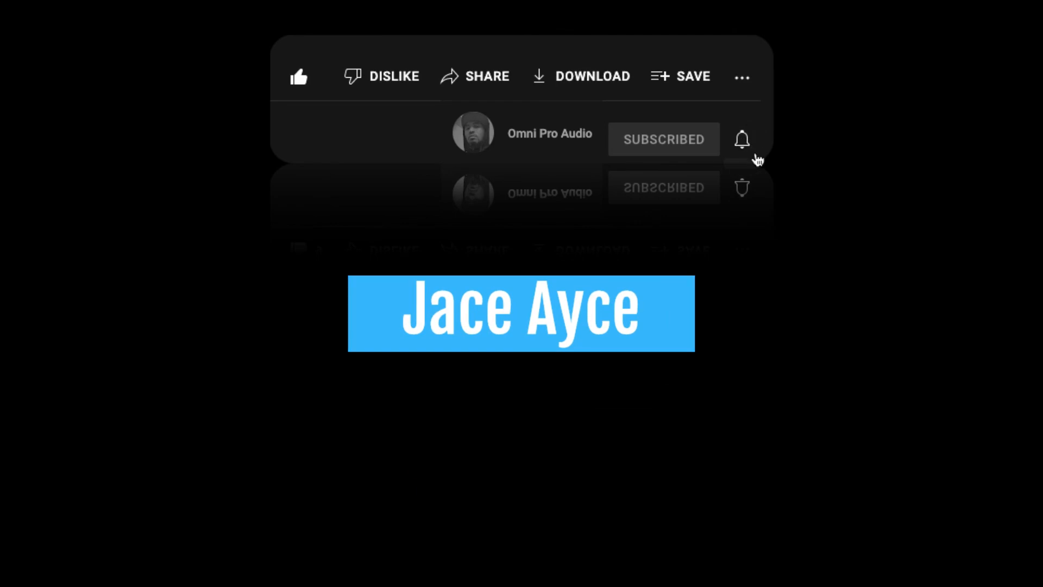